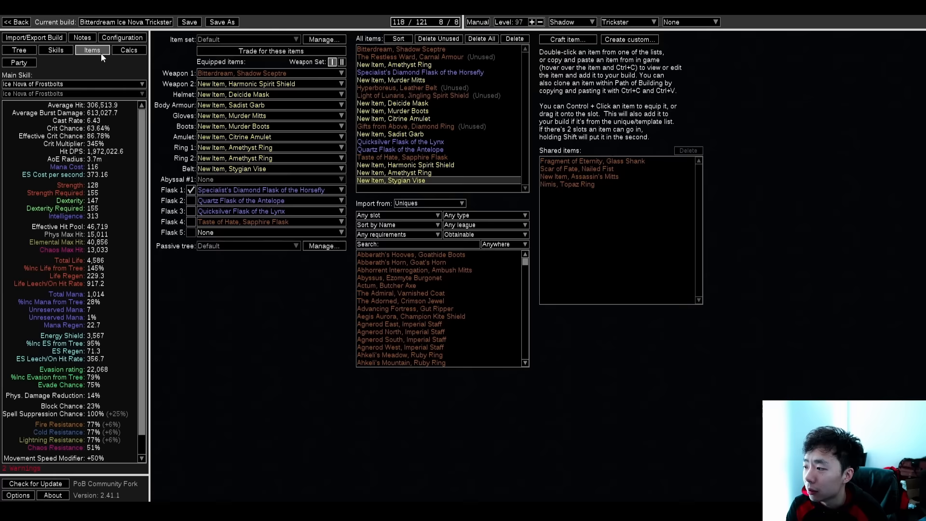
- Pan around the passive tree, then return to the Ice Nova of Frostbolts gem group
left_click(19, 50)
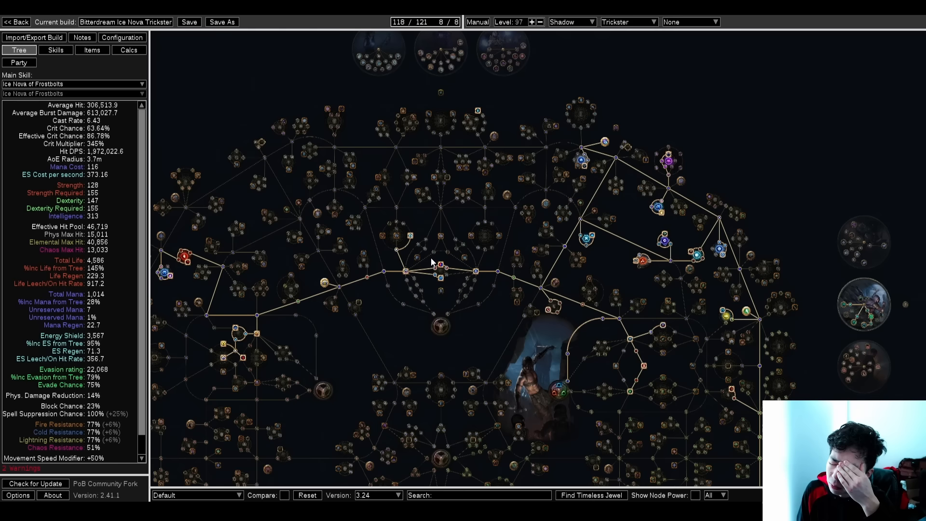
left_click_drag(431, 263, 464, 224)
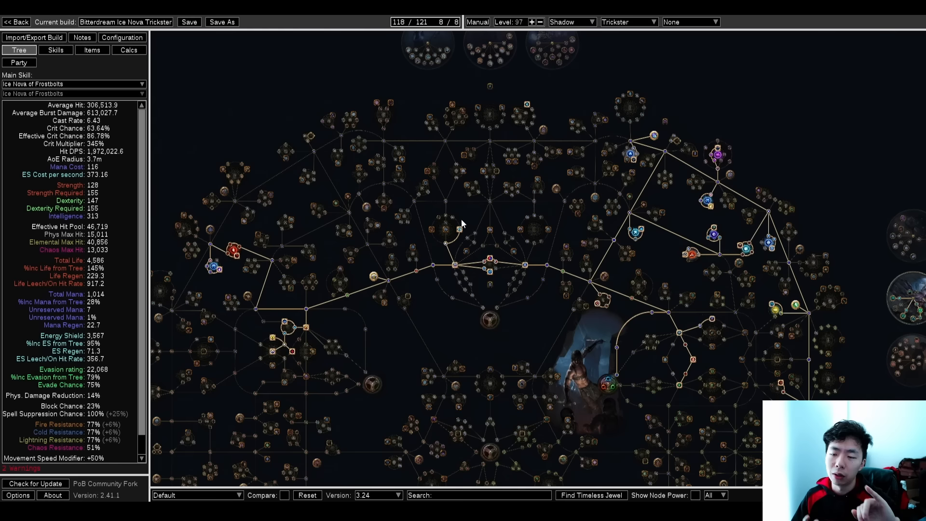
left_click(55, 50)
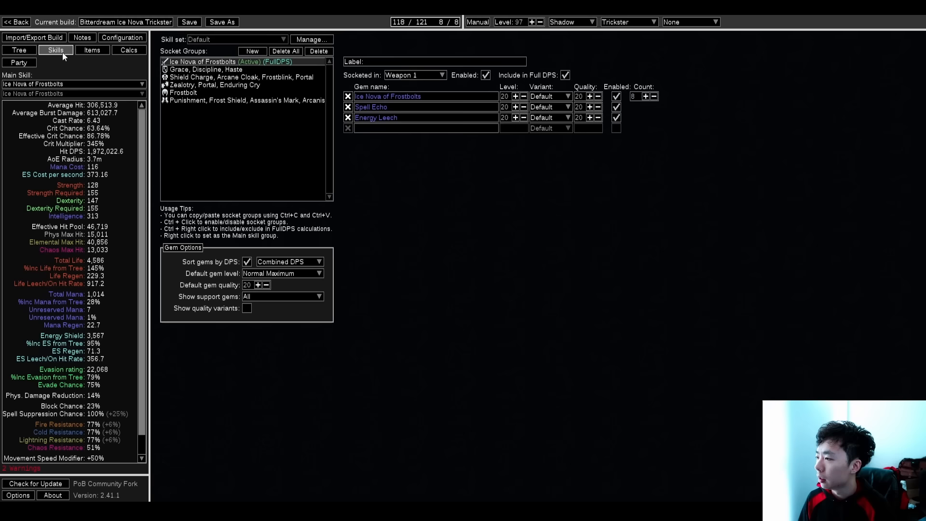
- Switch from the Ice Nova gem group to the equipped gear and flasks overview
left_click(18, 50)
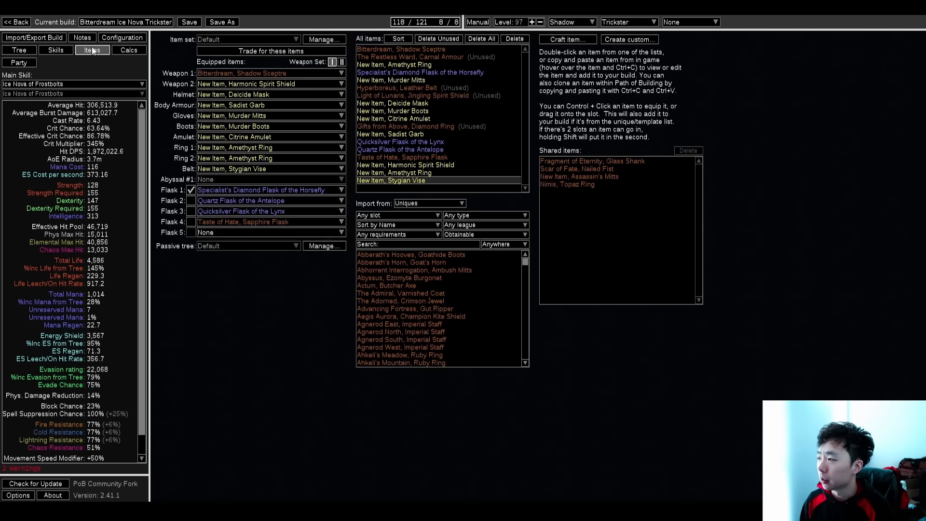
- Switch from the equipped items to the passive tree with Trickster ascendancy nodes allocated
left_click(18, 50)
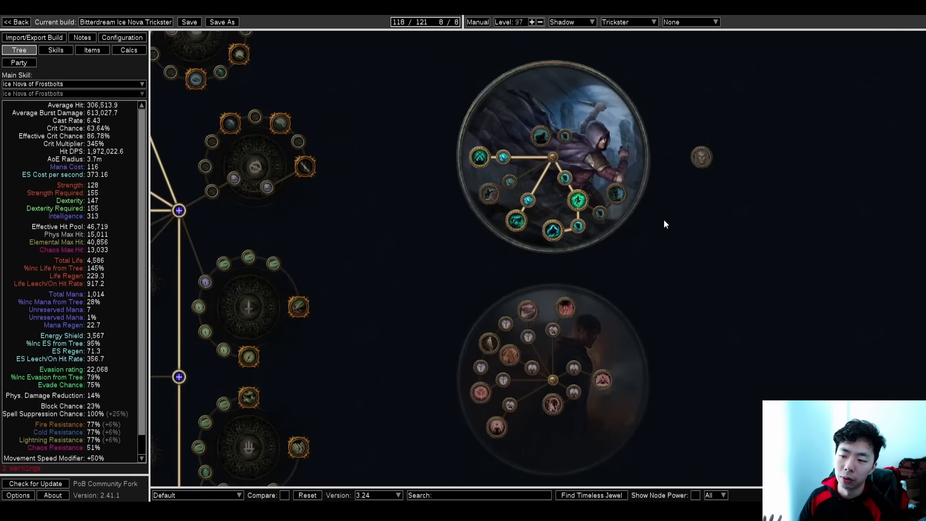
- Zoom the passive tree, then revisit the Ice Nova group with Spell Echo and Energy Leech
scroll("down", 3)
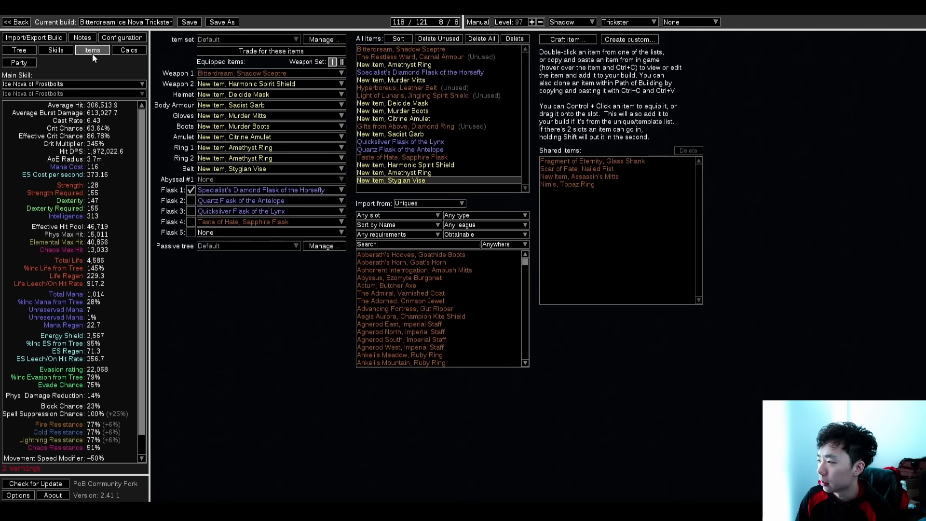
left_click(18, 50)
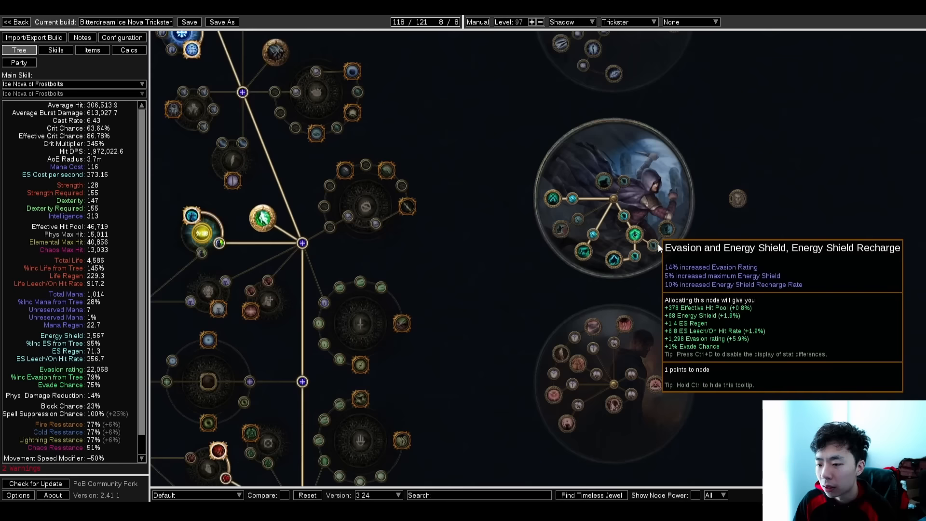
left_click(55, 50)
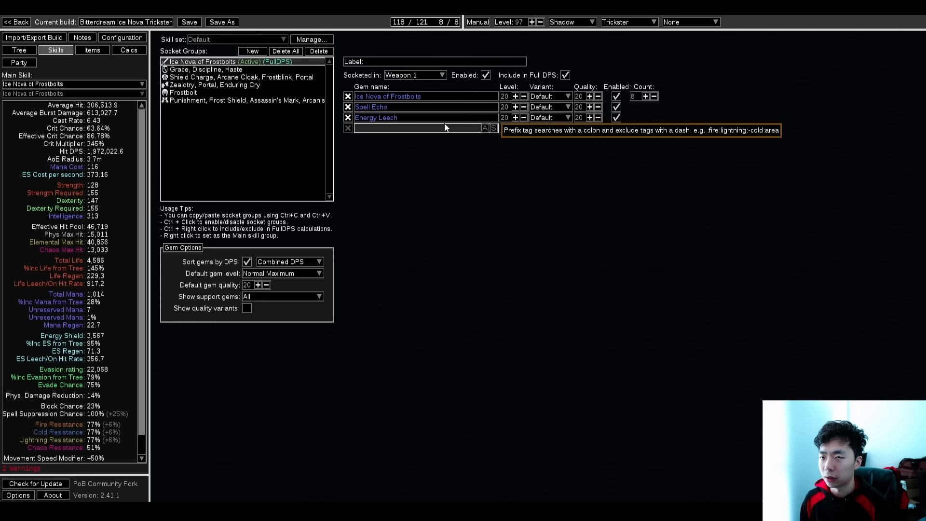
left_click(129, 49)
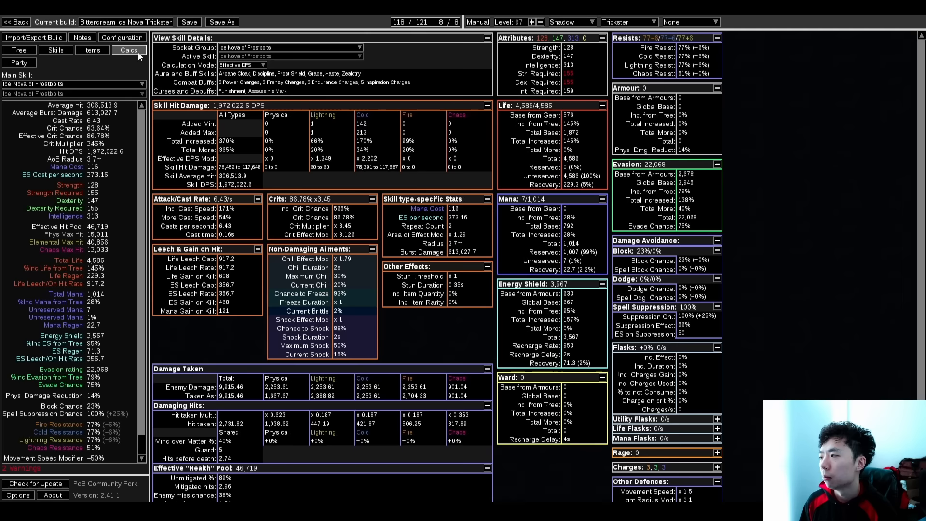
mouse_move(457, 243)
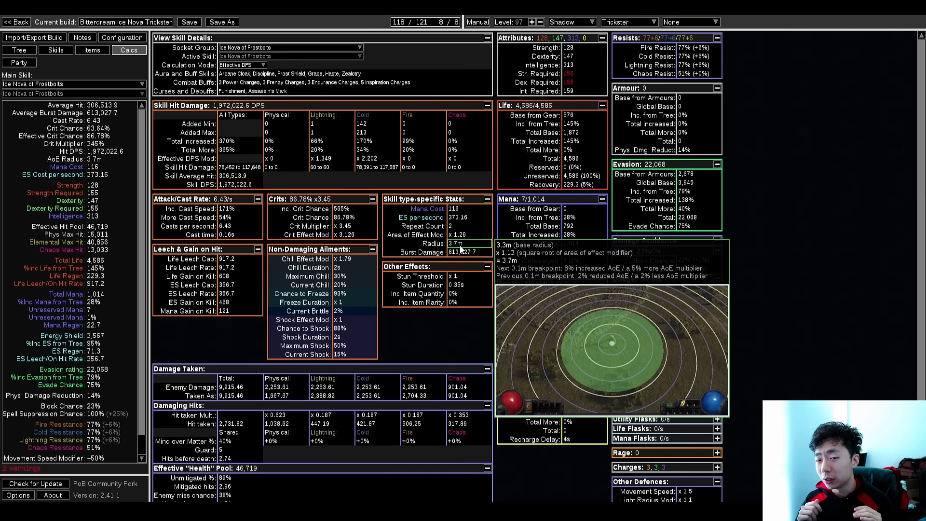
left_click(55, 50)
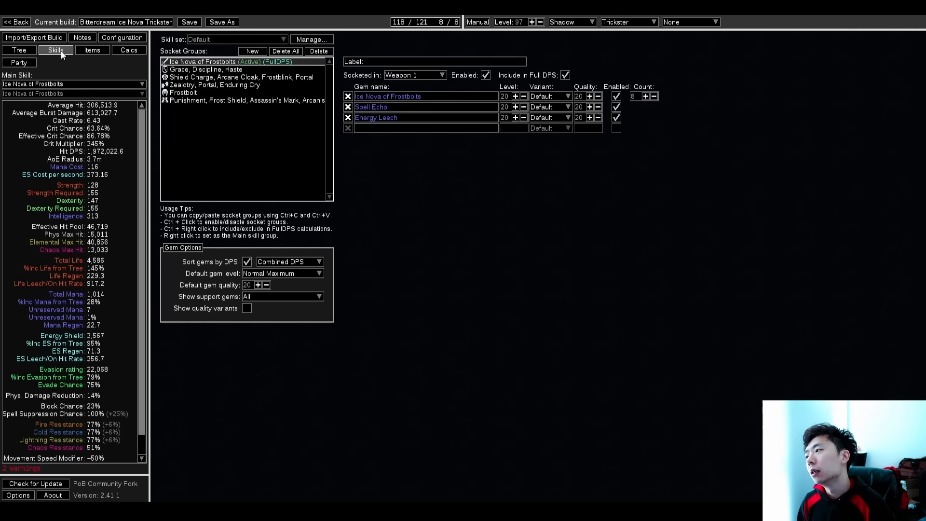
mouse_move(371, 107)
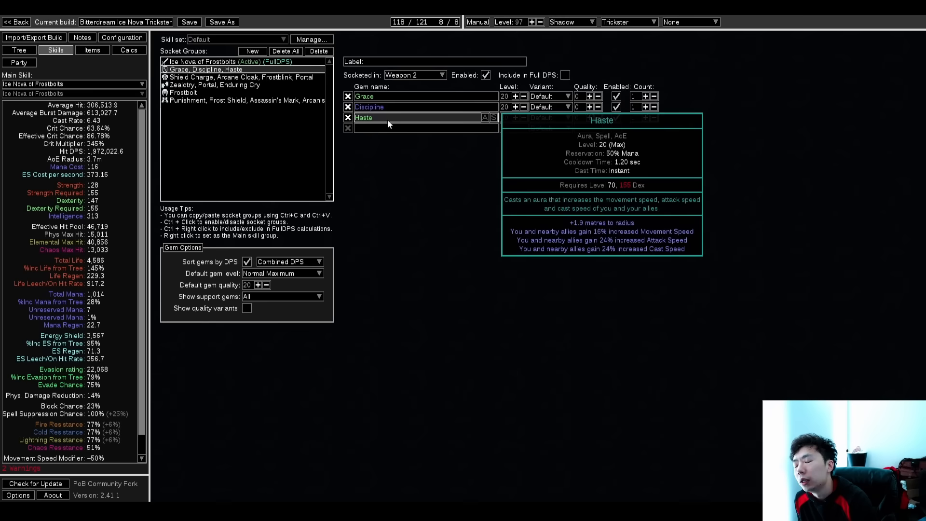
mouse_move(408, 116)
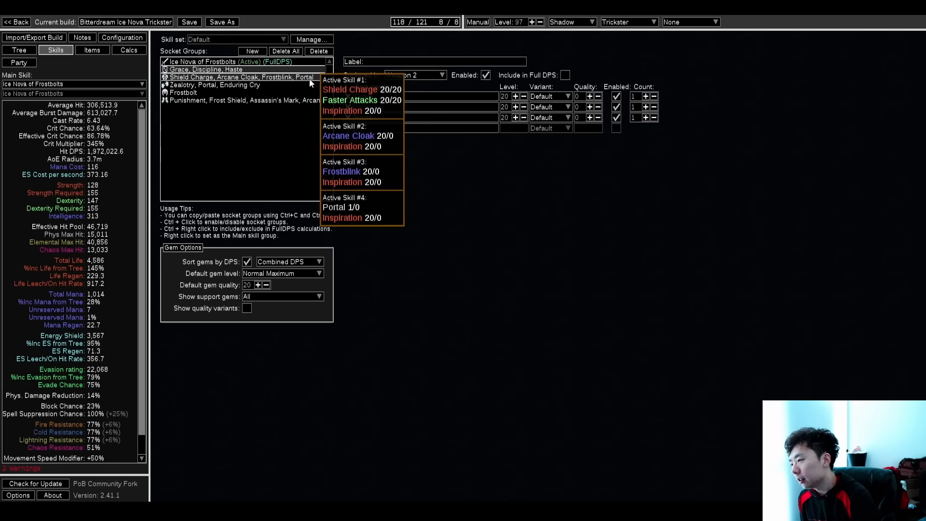
- Leave the Grace, Discipline, Haste and Shield Charge groups for the passive tree
left_click(19, 50)
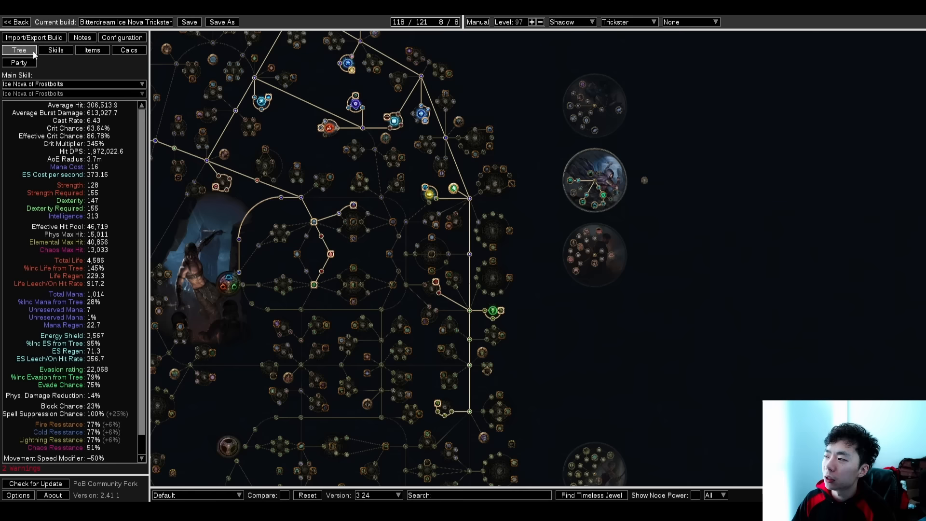
- Glance at items, then view the Shield Charge, Arcane Cloak, Frostblink, Portal body armour group
left_click(92, 50)
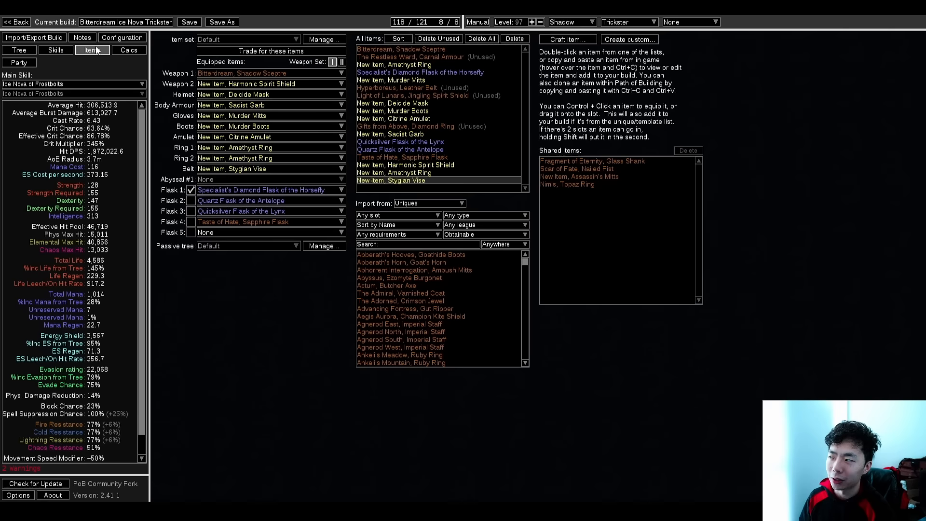
left_click(55, 50)
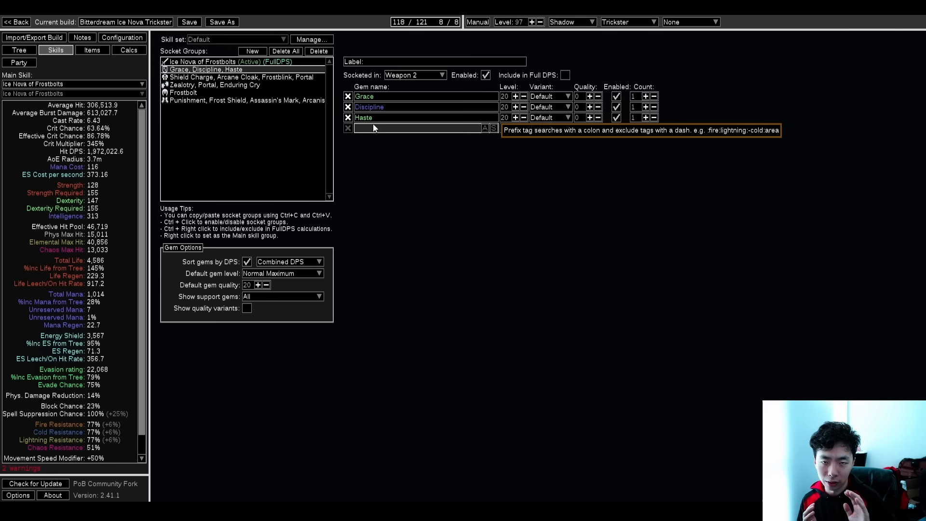
left_click(239, 77)
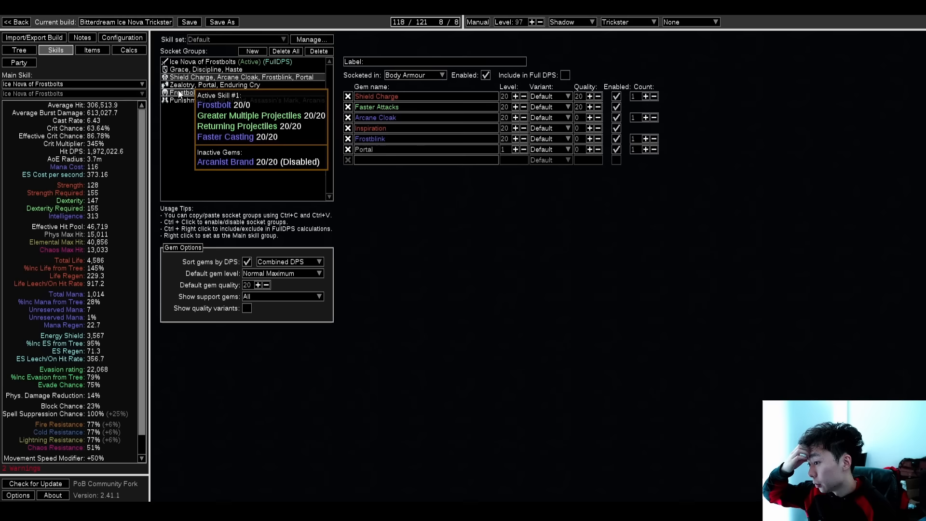
- Select the Portal gem in the Shield Charge group, check equipped items, and return to skills
left_click(390, 117)
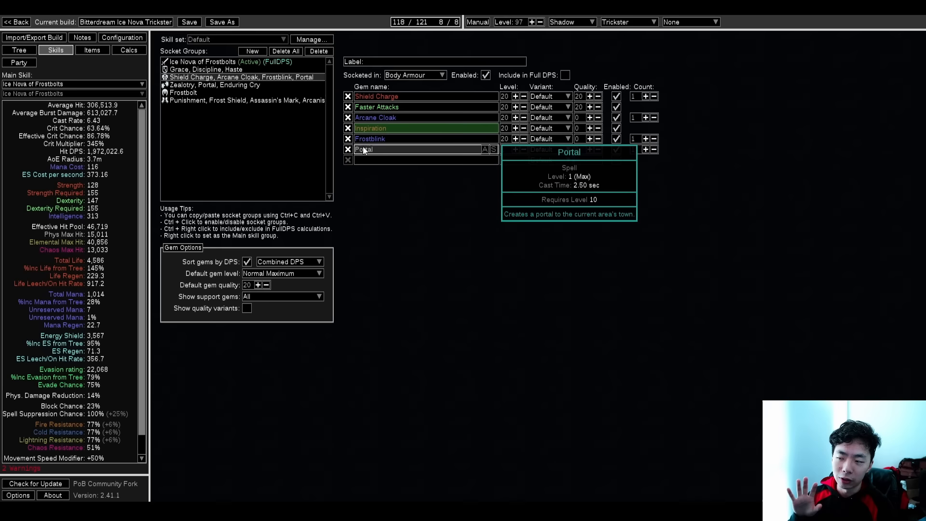
left_click(92, 50)
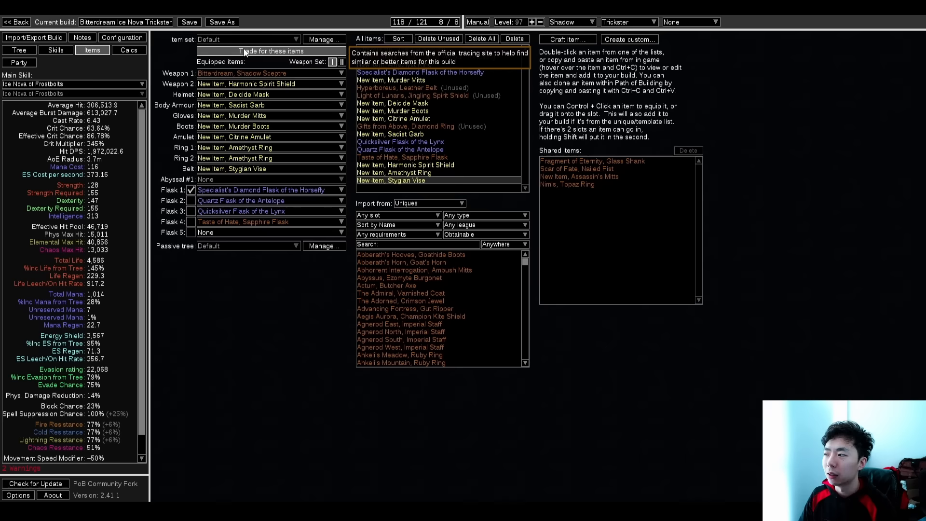
left_click(56, 50)
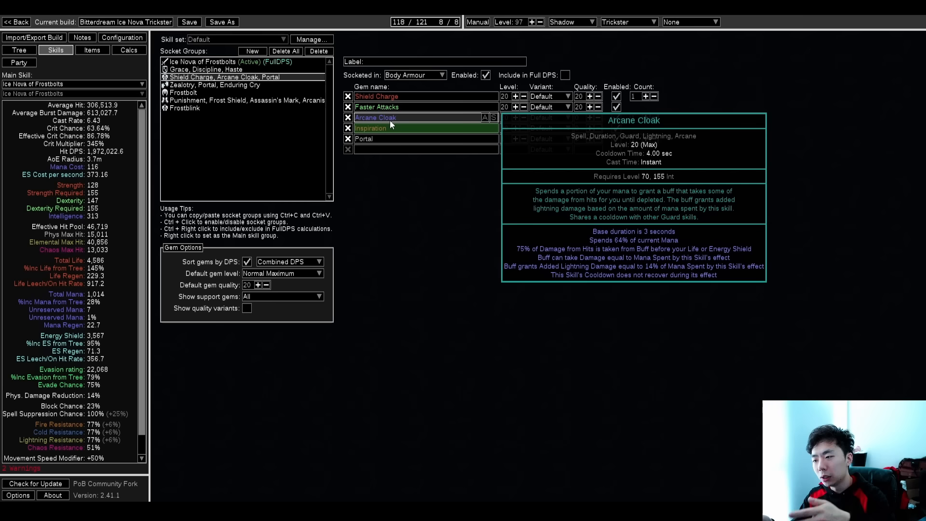
mouse_move(370, 128)
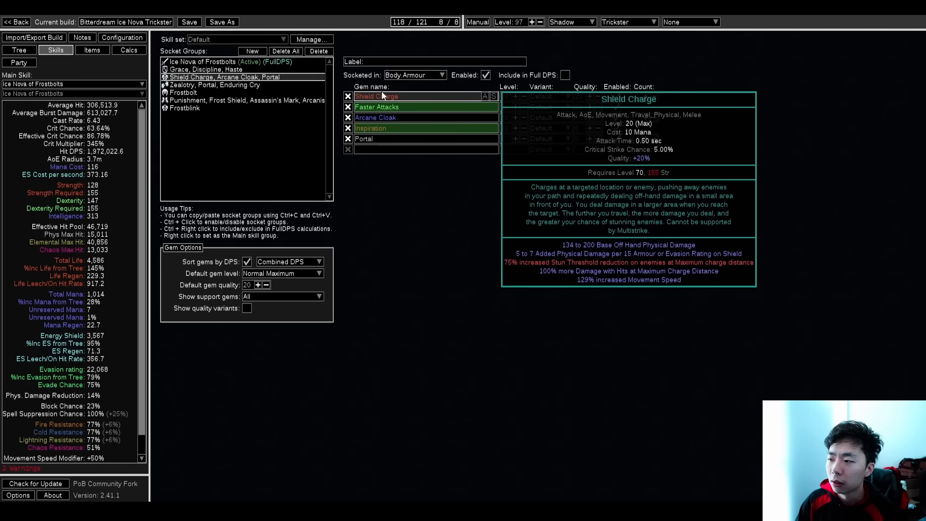
- View the gloves' Zealotry, Portal, Enduring Cry group, then show the build's configuration settings
left_click(18, 50)
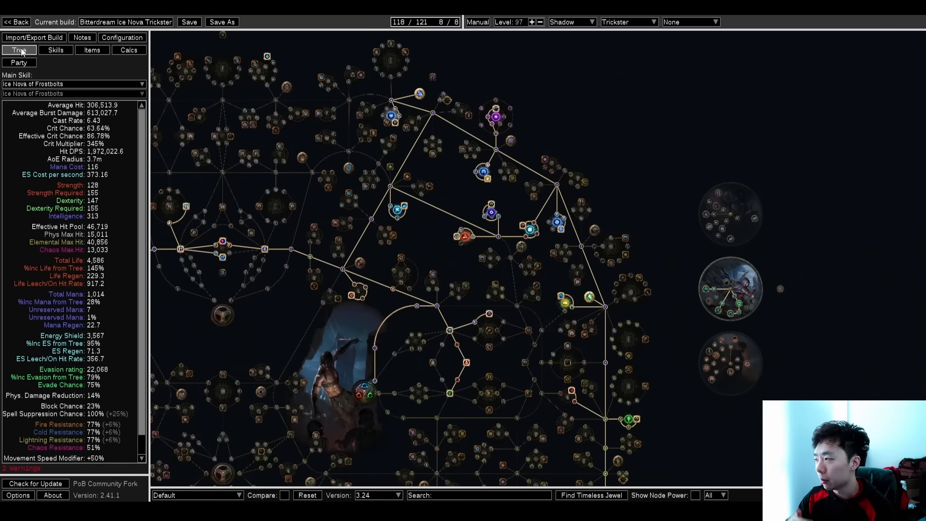
left_click(55, 50)
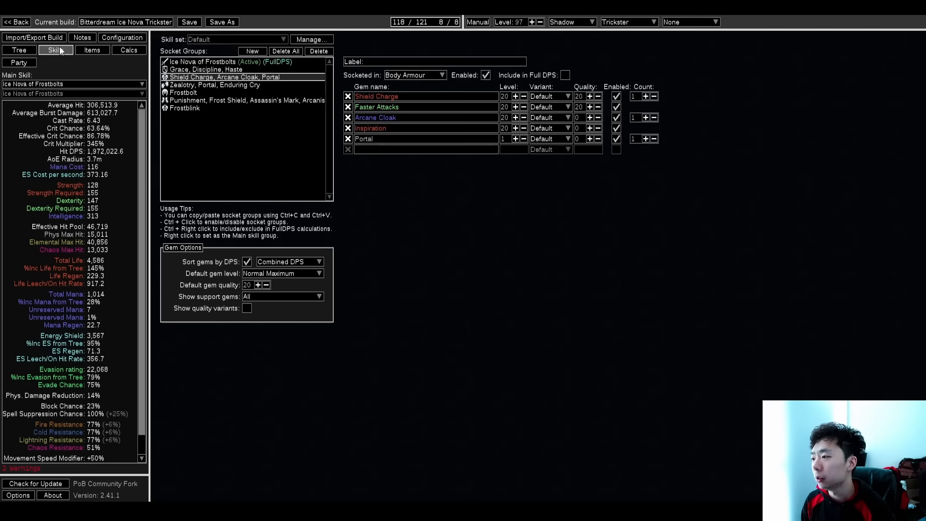
left_click(215, 85)
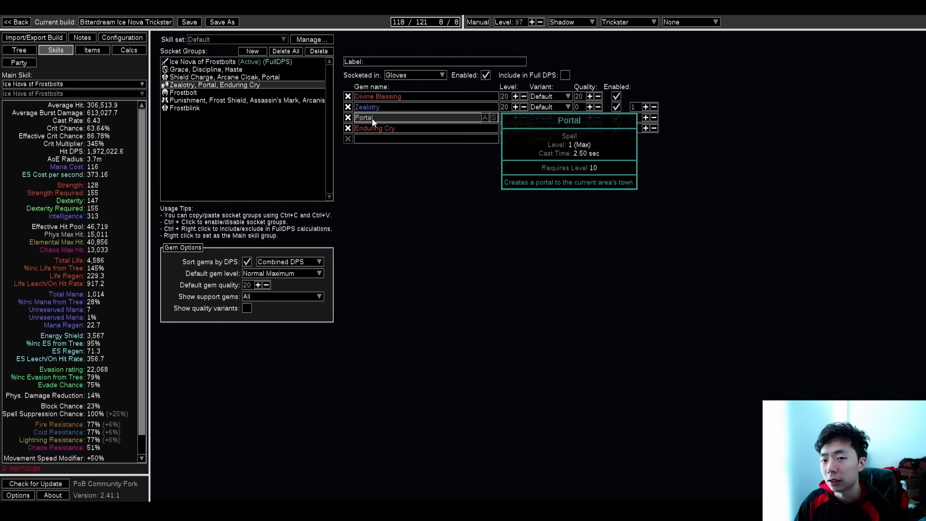
left_click(121, 37)
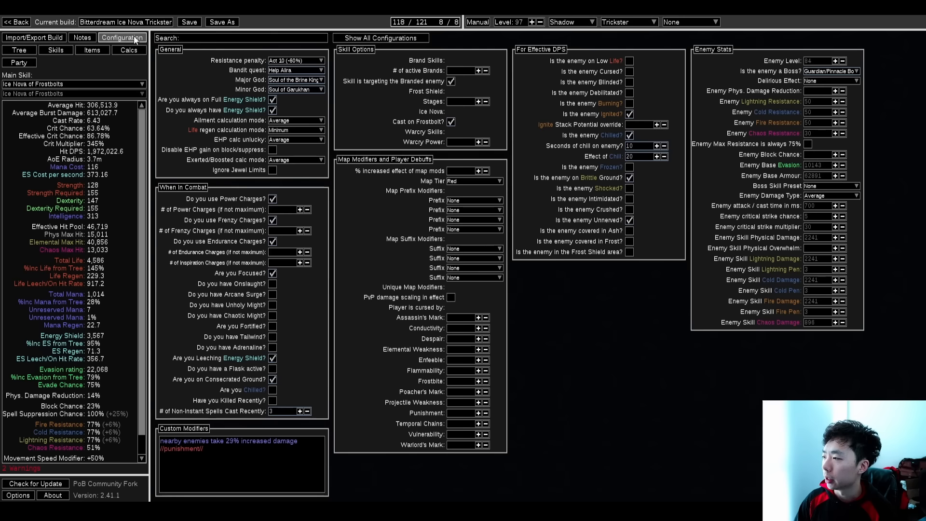
- Flip between skill gems and items, ending on the boots' Punishment and Frost Shield group
left_click(56, 49)
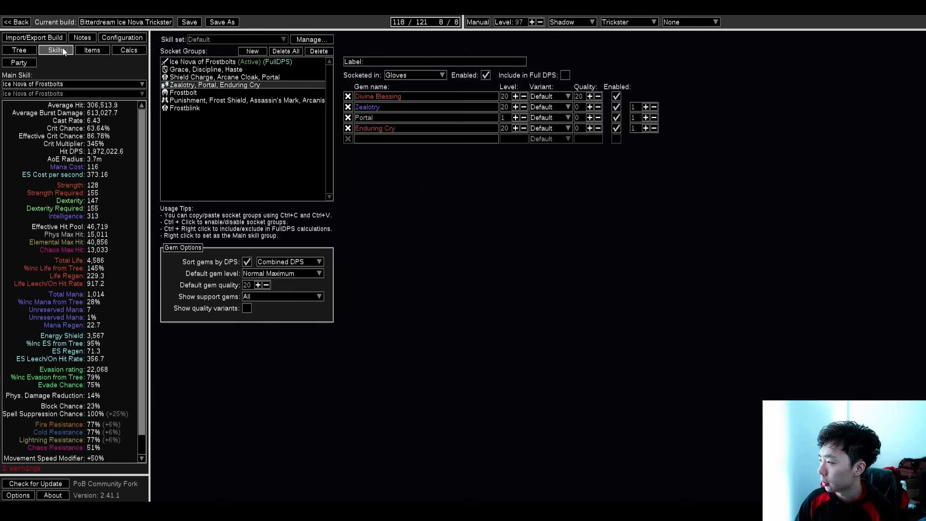
left_click(92, 50)
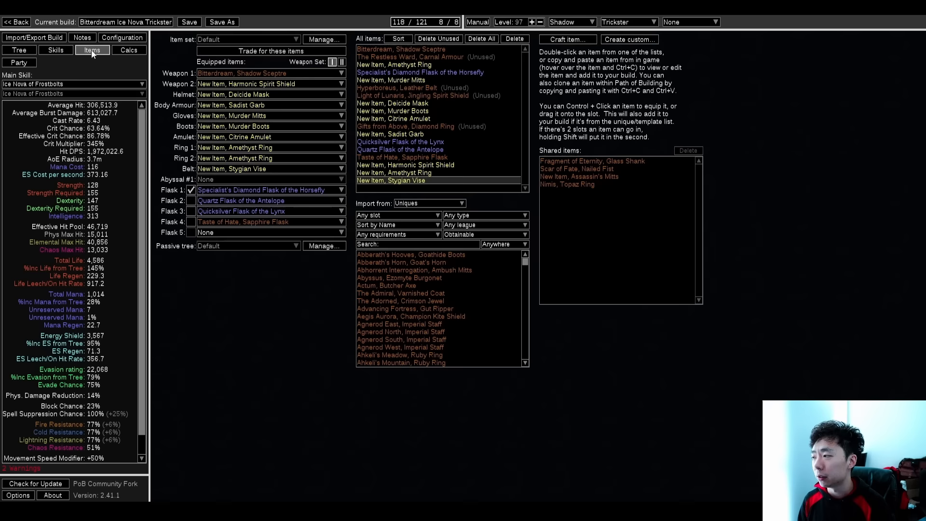
left_click(55, 50)
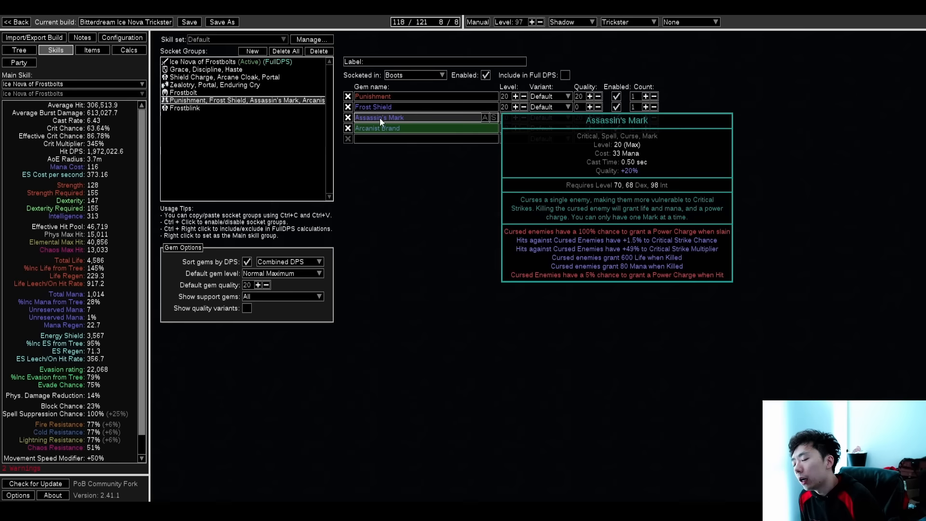
mouse_move(469, 118)
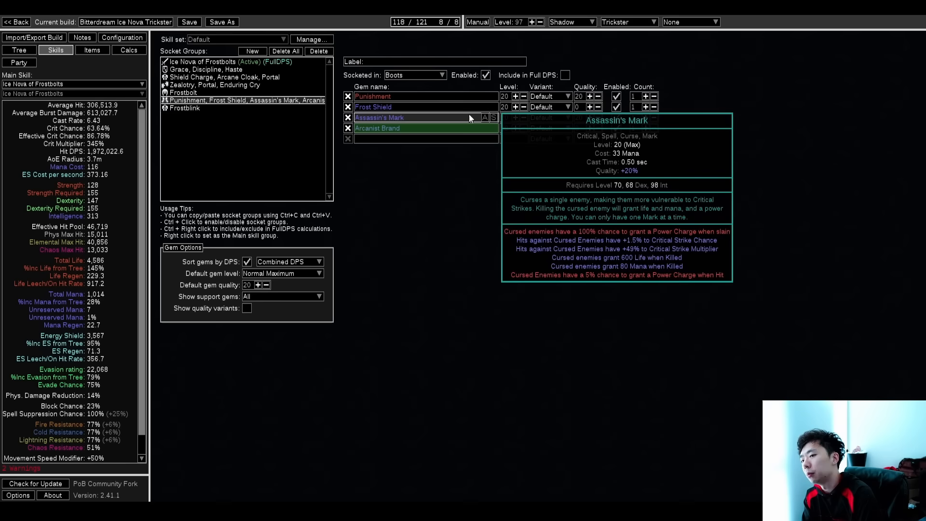
left_click(121, 37)
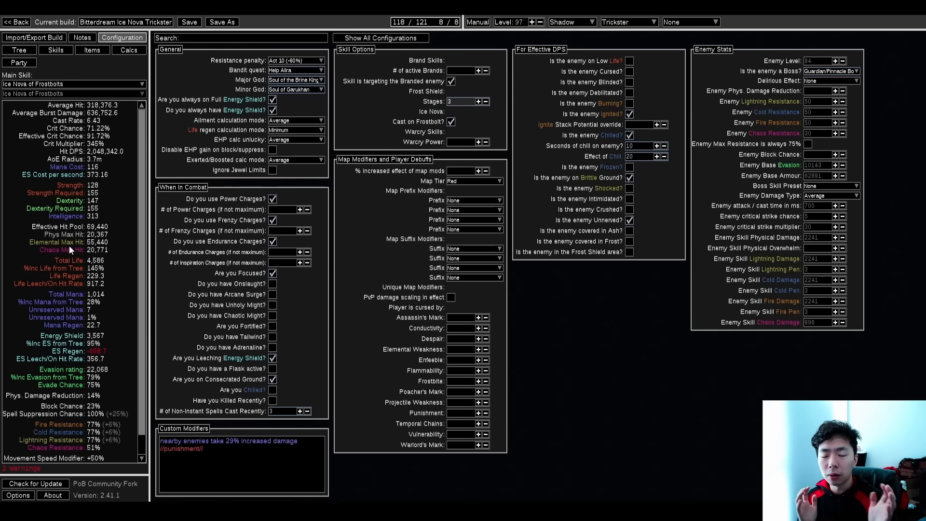
left_click(56, 50)
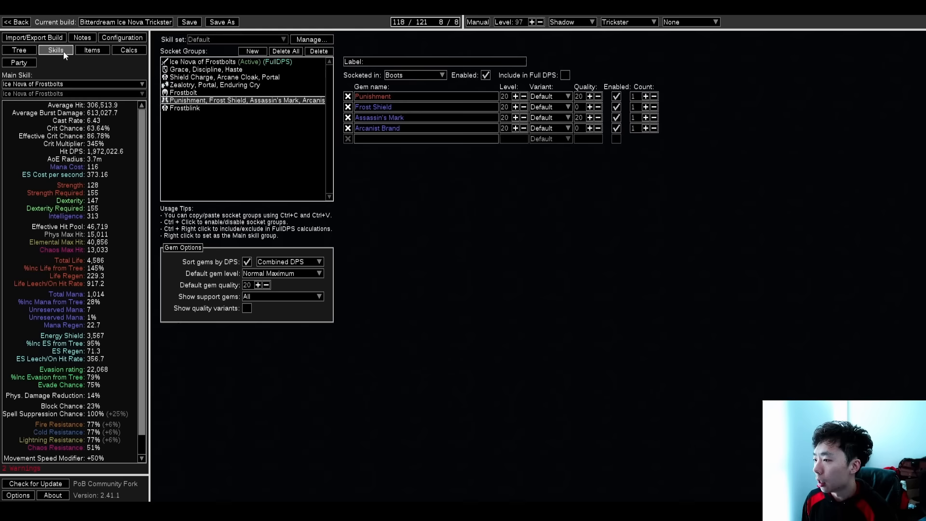
- Show the equipped gear, including the Specialist's Diamond Flask of the Horsefly tooltip
left_click(92, 50)
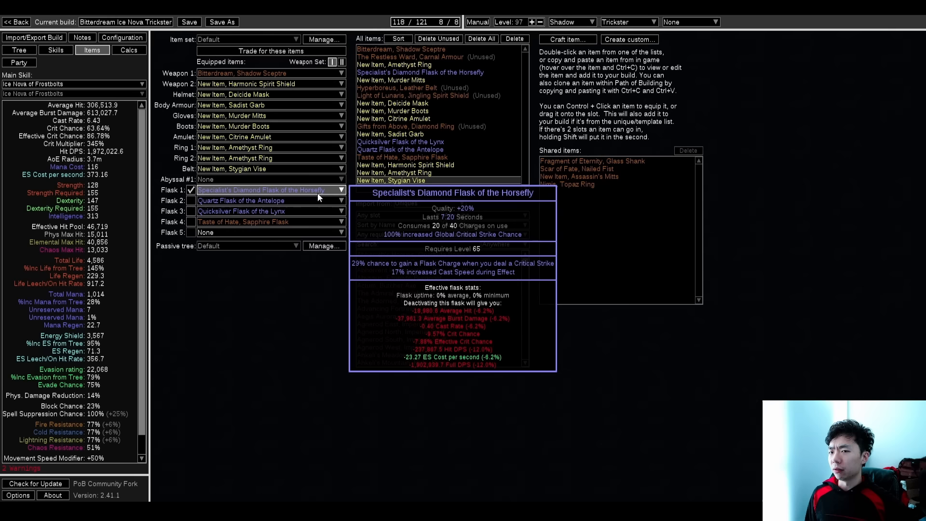
mouse_move(286, 95)
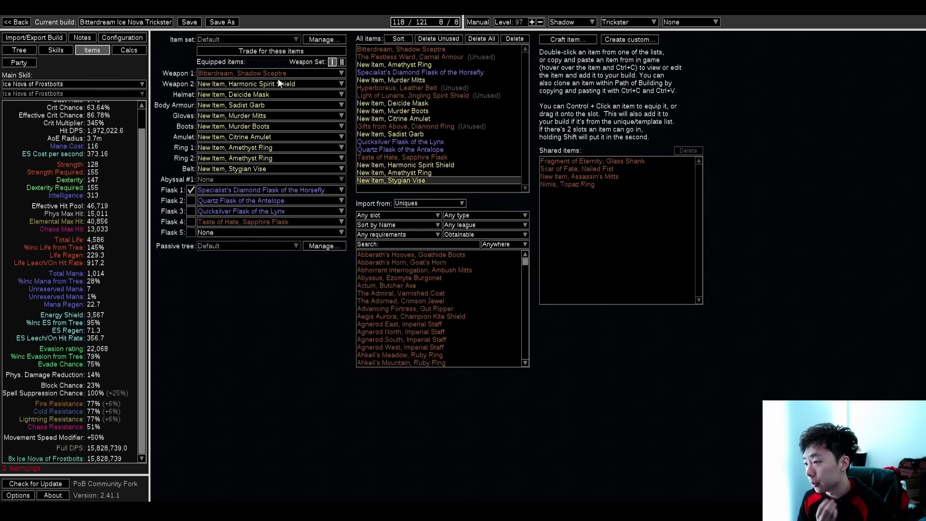
mouse_move(269, 84)
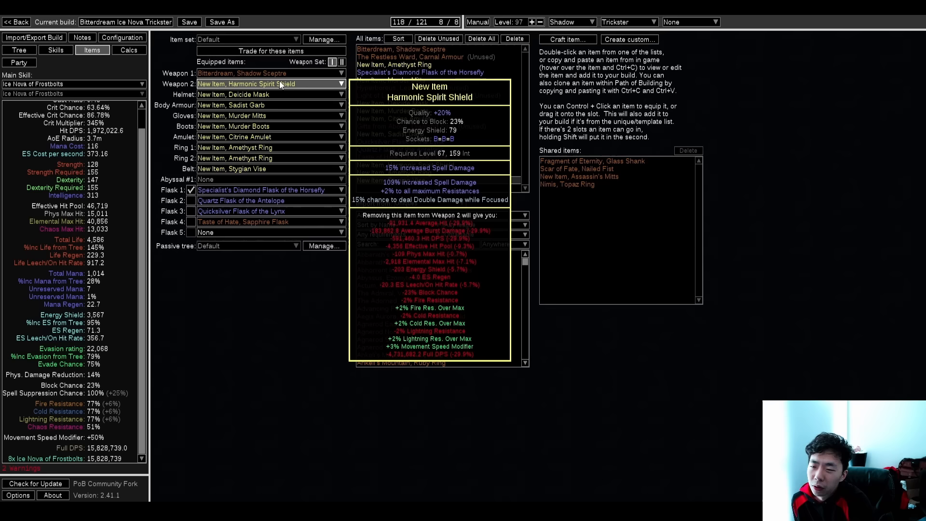
mouse_move(278, 94)
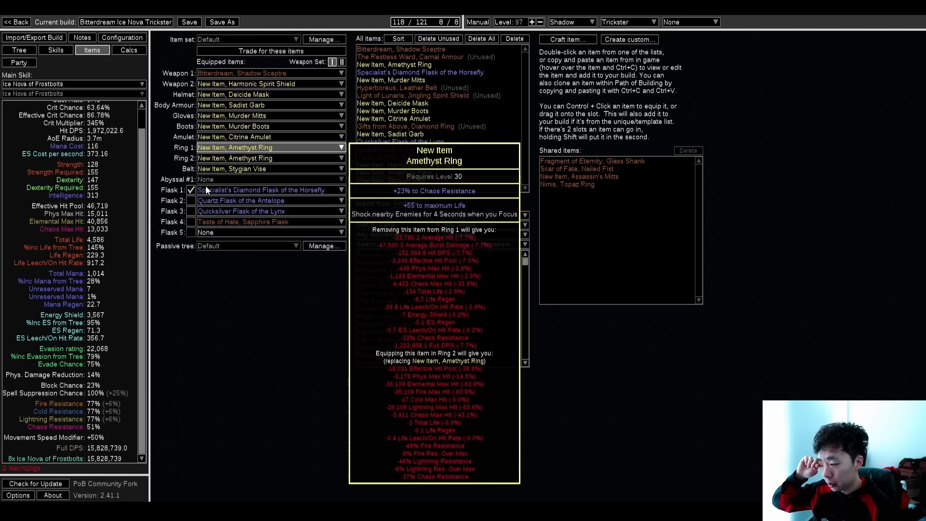
mouse_move(266, 105)
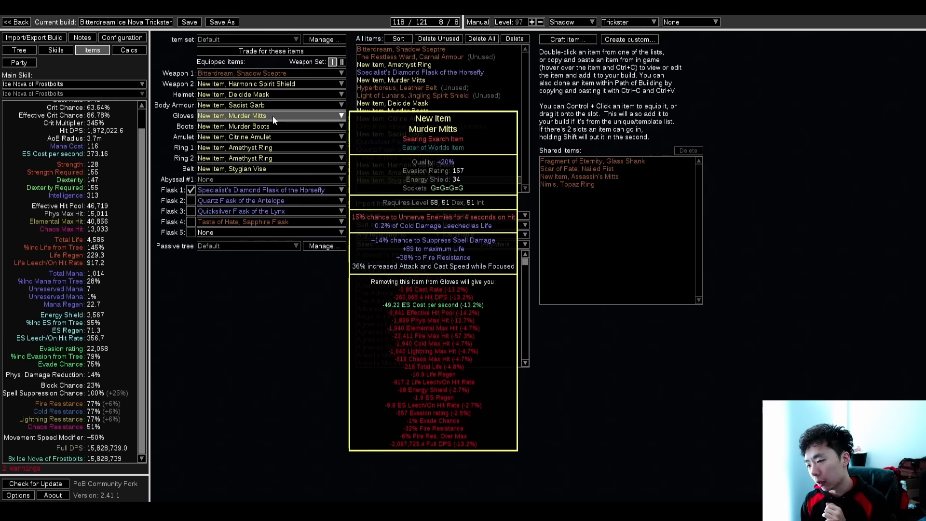
mouse_move(269, 126)
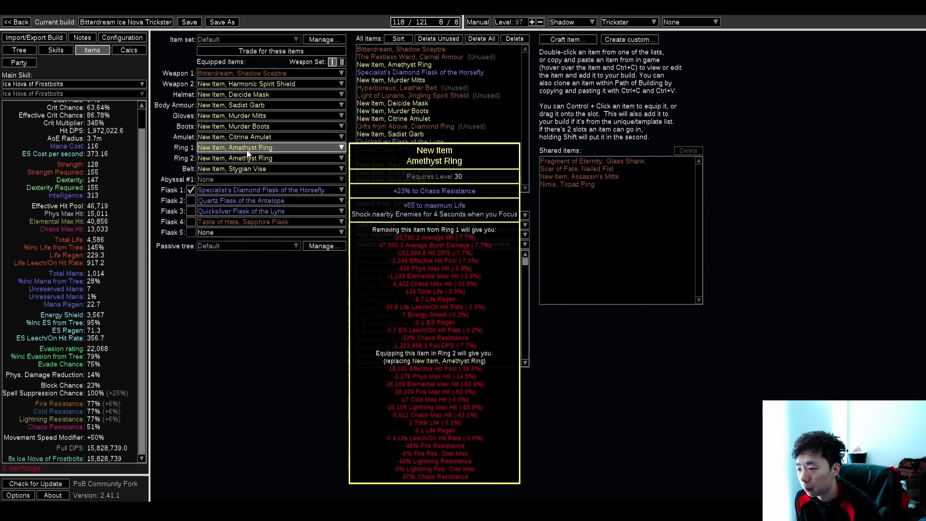
- Inspect the Stygian Vise belt, then view configuration with Focused off (Full DPS 9,025,449)
left_click(18, 50)
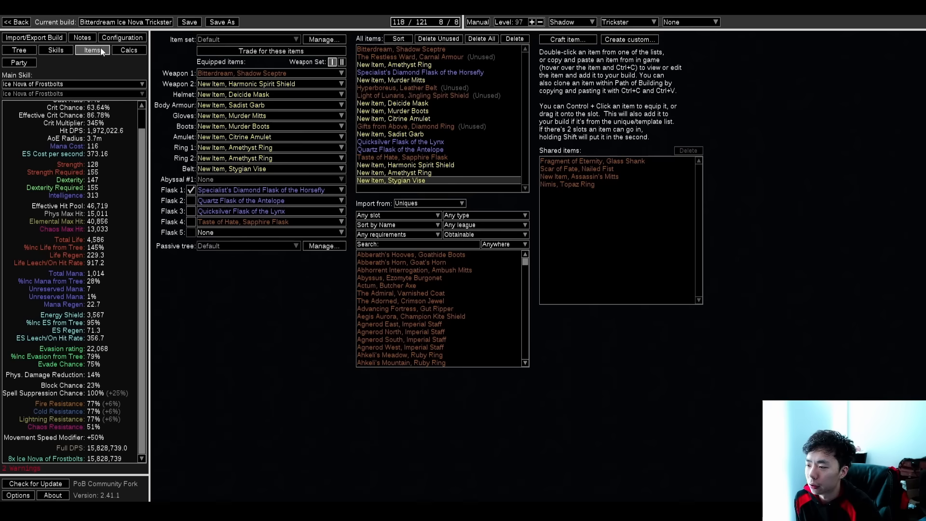
mouse_move(257, 169)
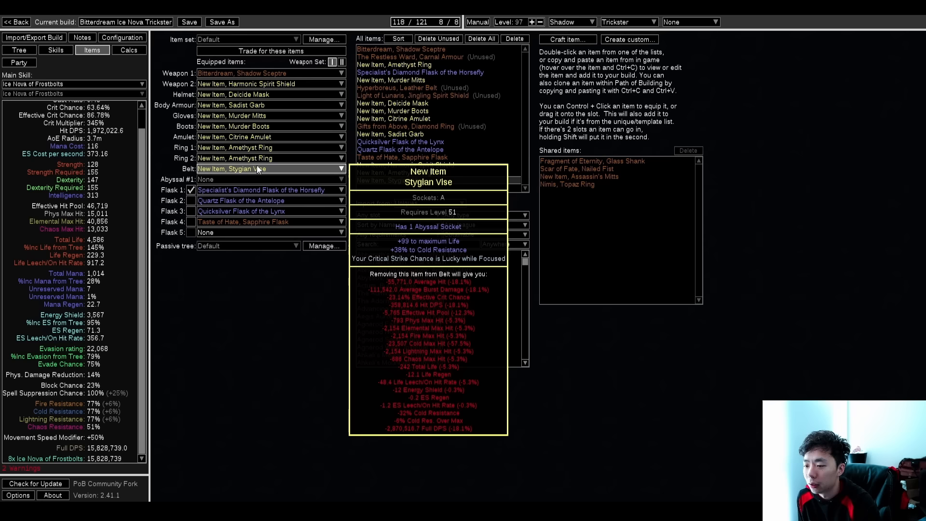
left_click(121, 37)
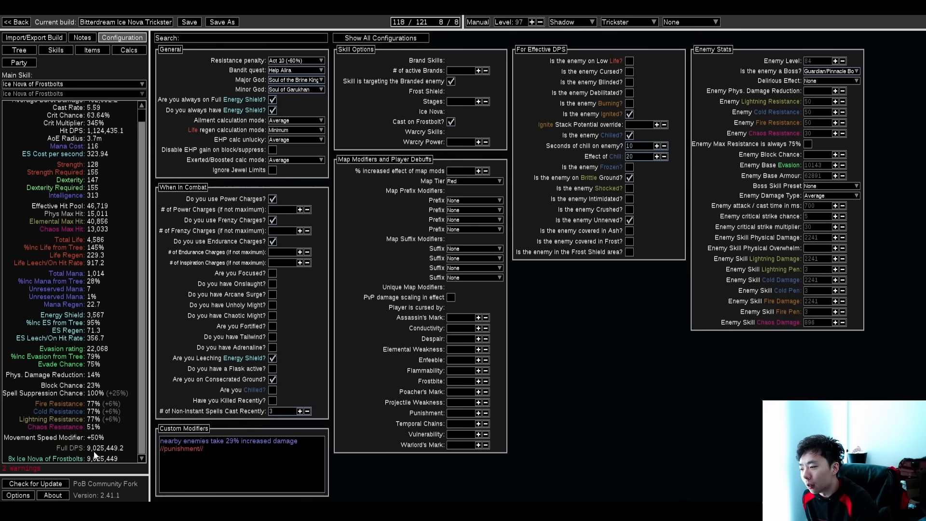
mouse_move(273, 295)
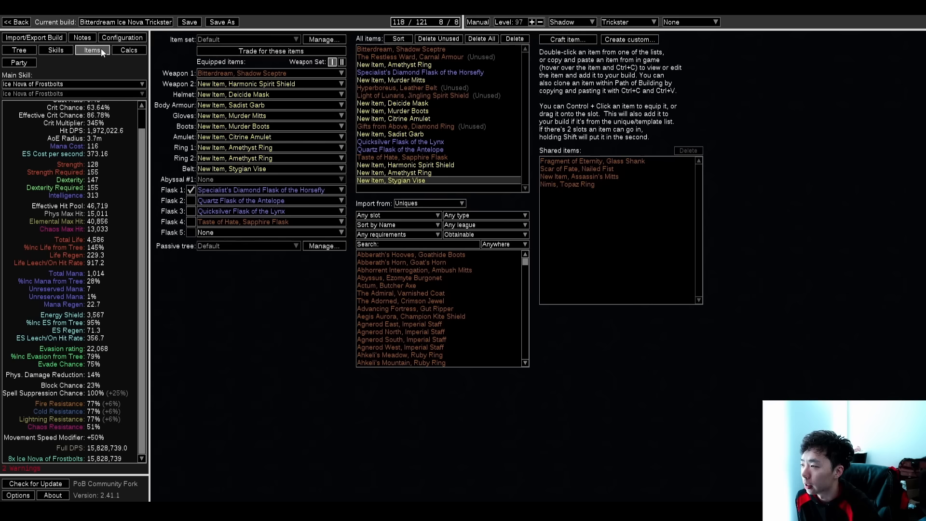
mouse_move(266, 200)
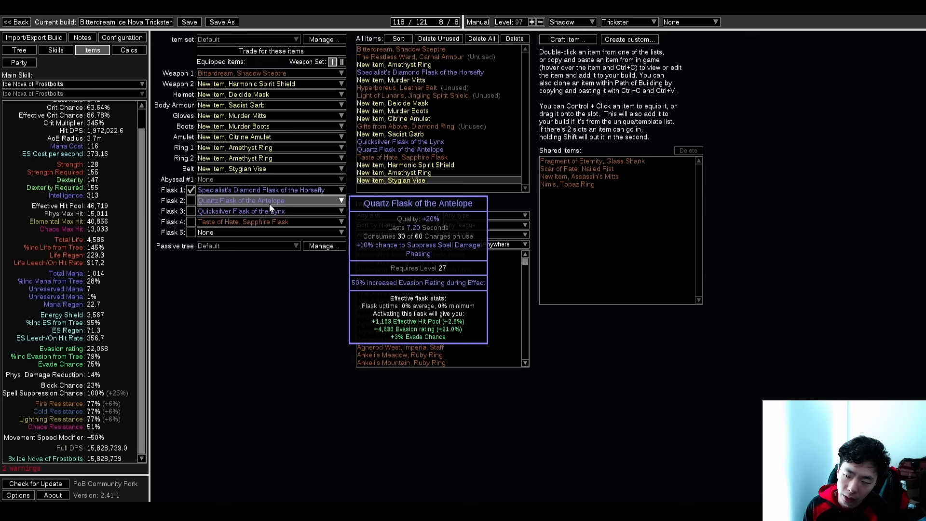
- Review Calcs, Configuration and The Restless Ward armour, then return to the passive tree
left_click(129, 50)
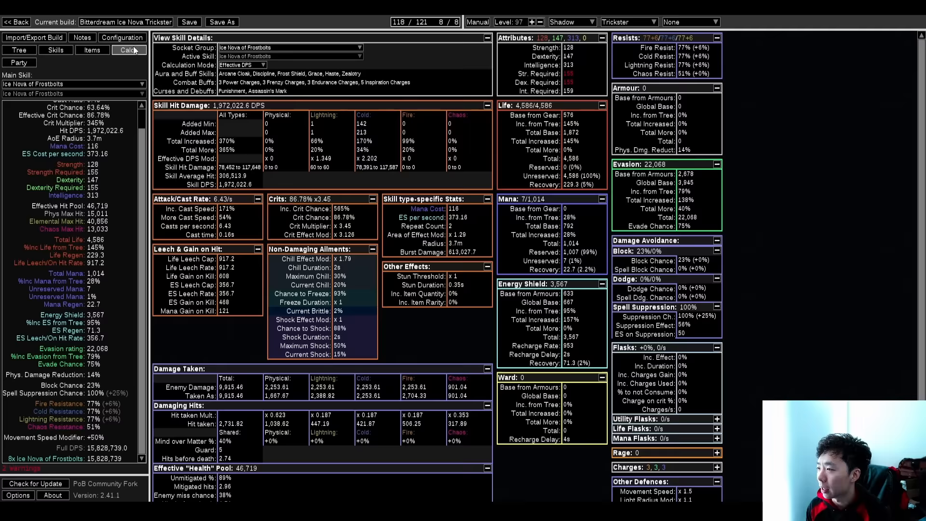
left_click(121, 38)
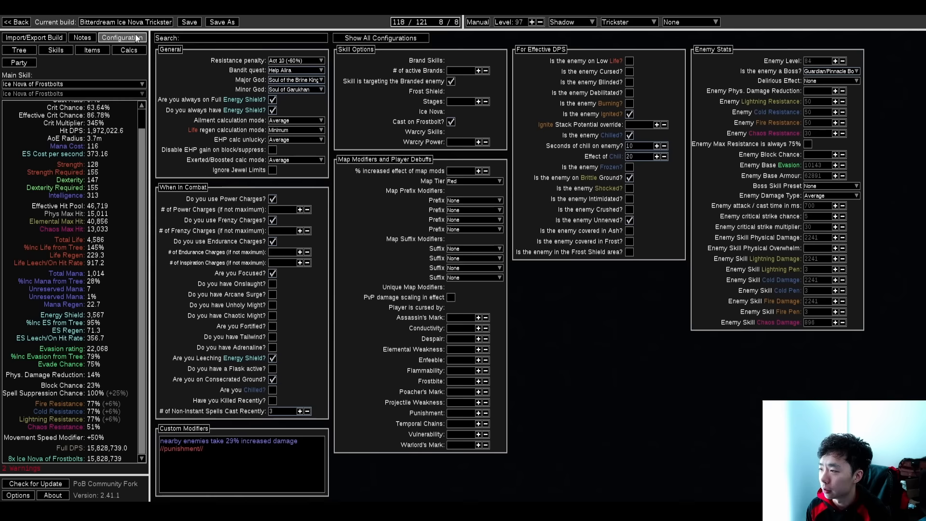
left_click(92, 49)
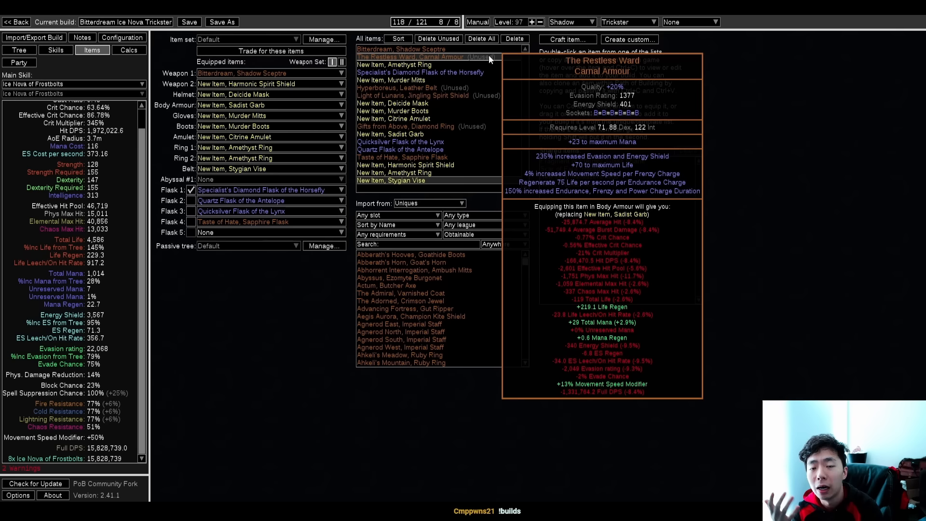
left_click(18, 50)
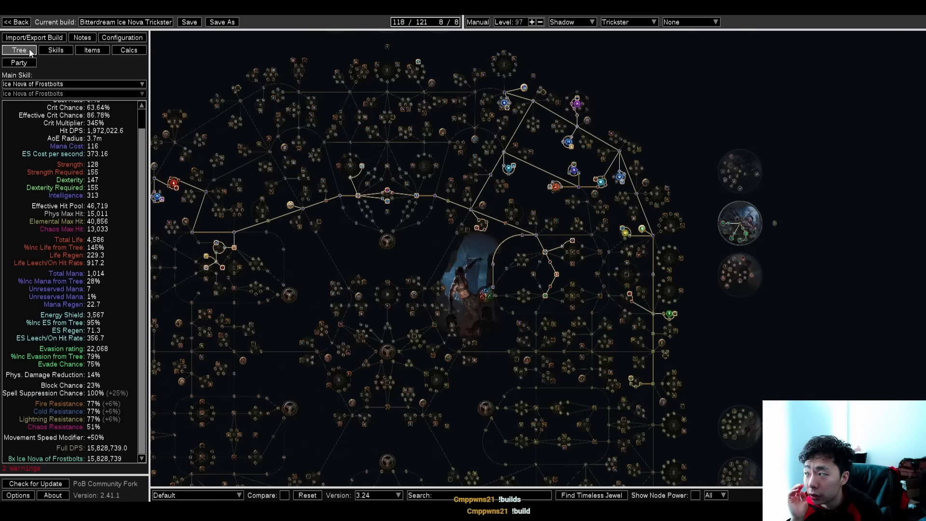
- Inspect the Bitterdream sceptre, then view the gloves' Divine Blessing, Zealotry, Portal, Enduring Cry group
left_click(121, 37)
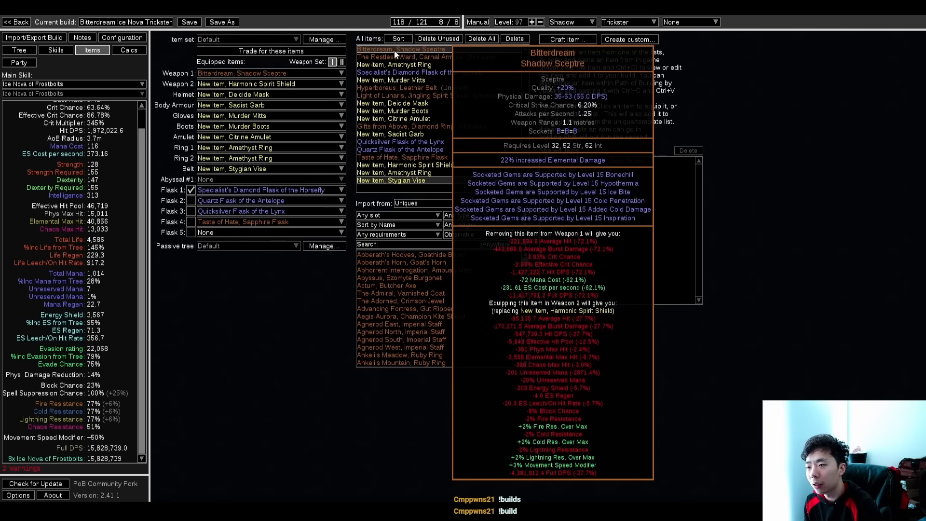
left_click(55, 50)
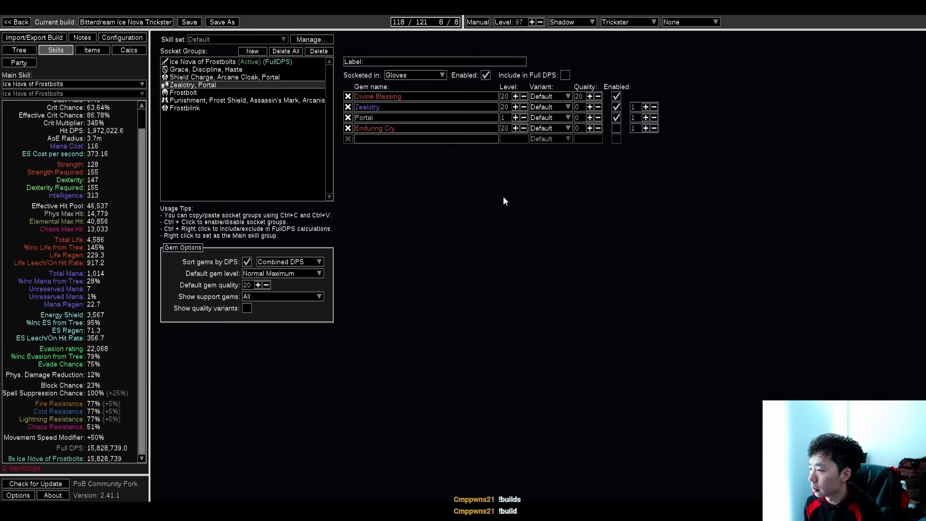